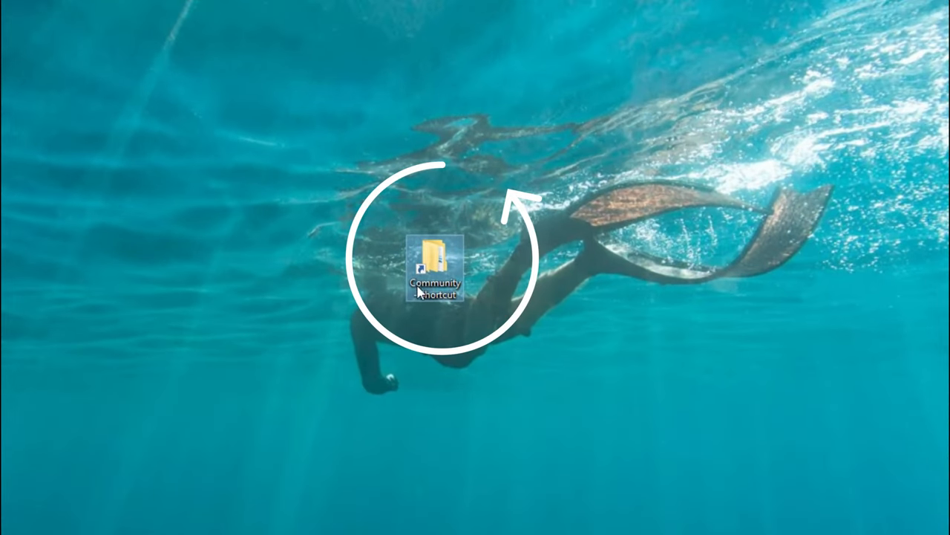
mouse_move(394, 226)
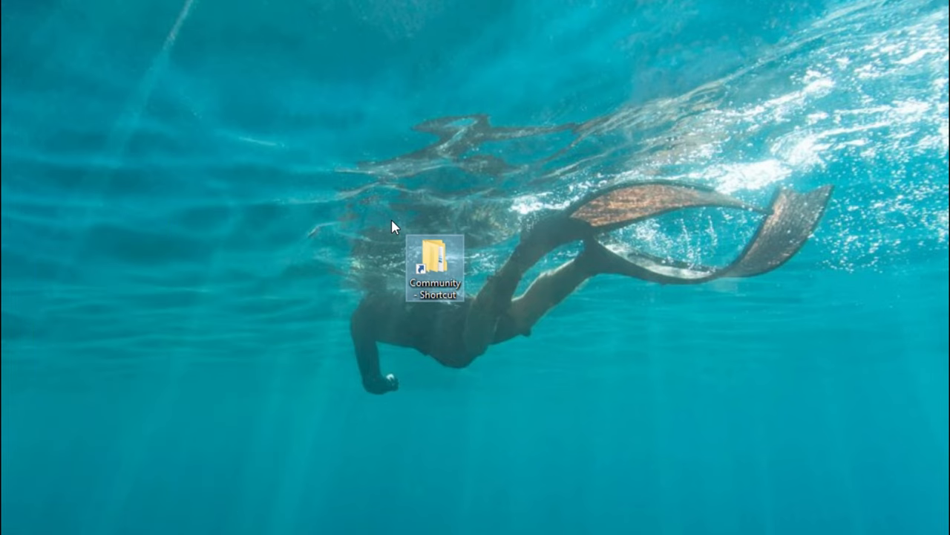
mouse_move(412, 193)
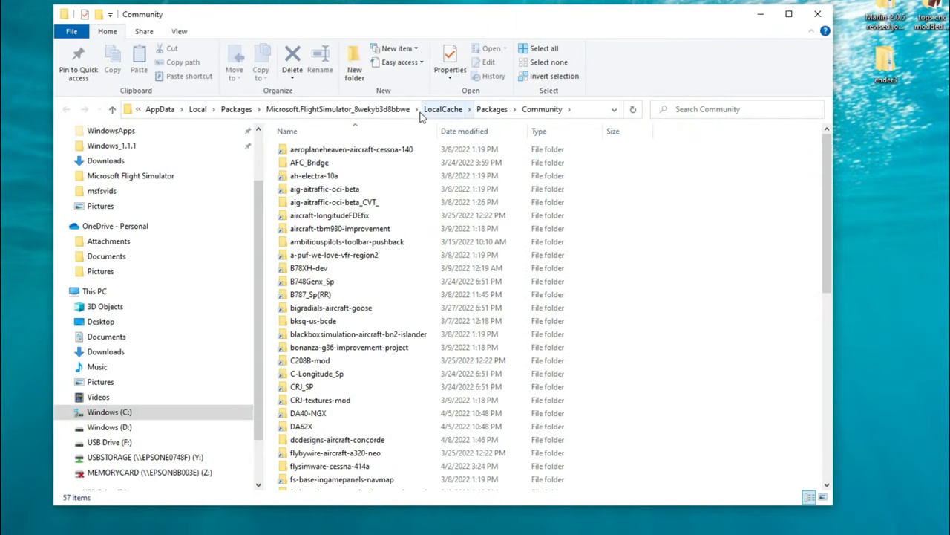
mouse_move(448, 113)
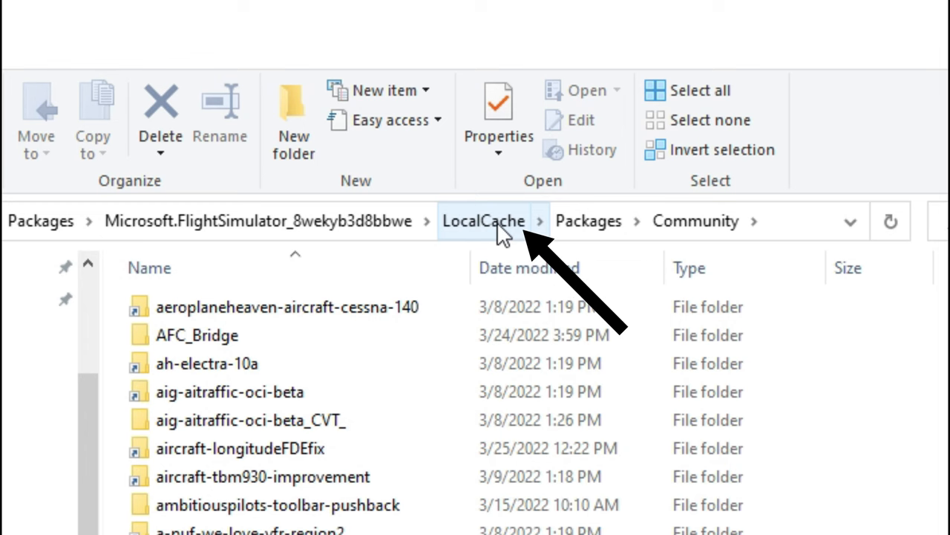
- Open UserCfg.opt from the LocalCache folder in Notepad++ via Edit with Notepad++
click(484, 220)
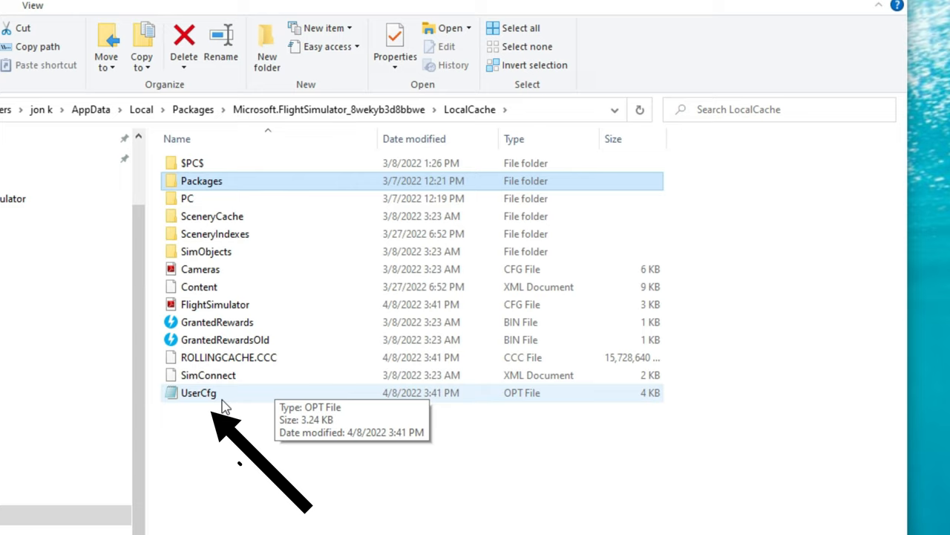
click(199, 392)
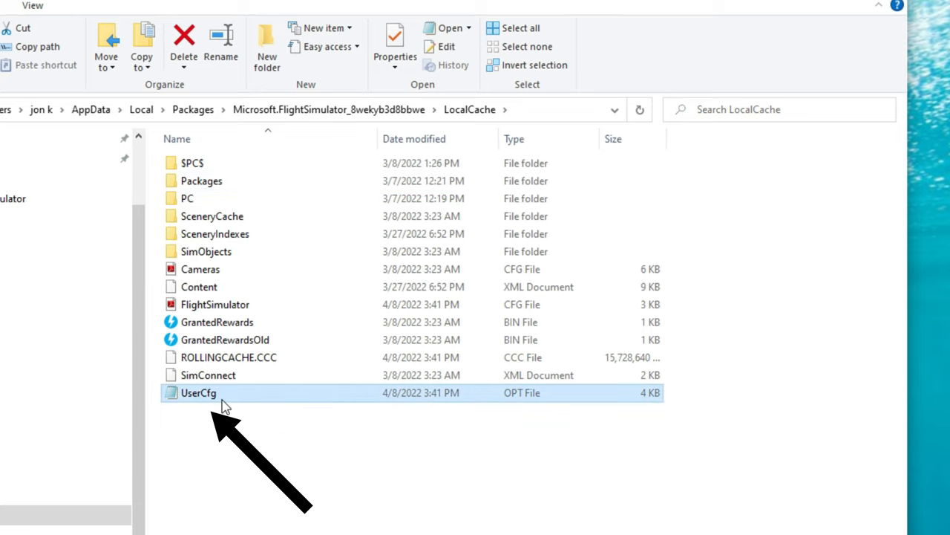
right_click(199, 392)
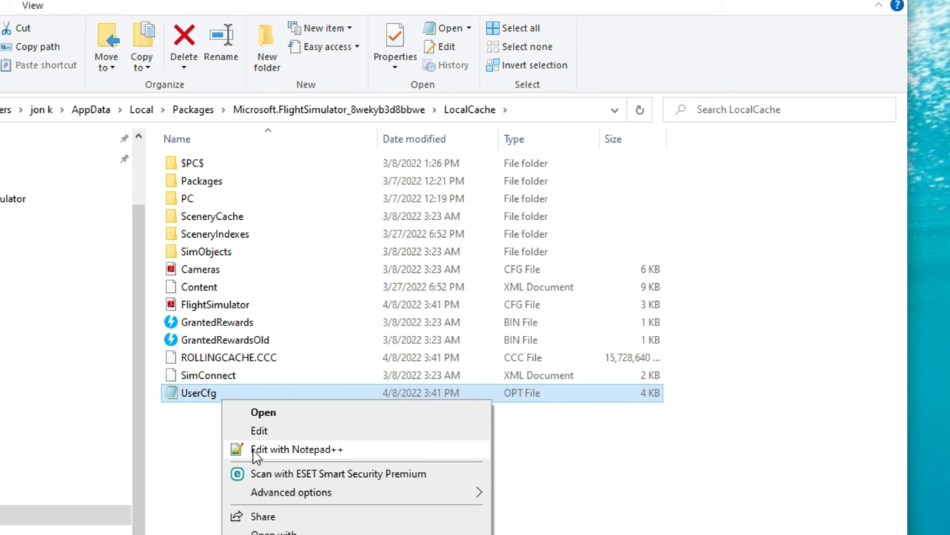
mouse_move(289, 453)
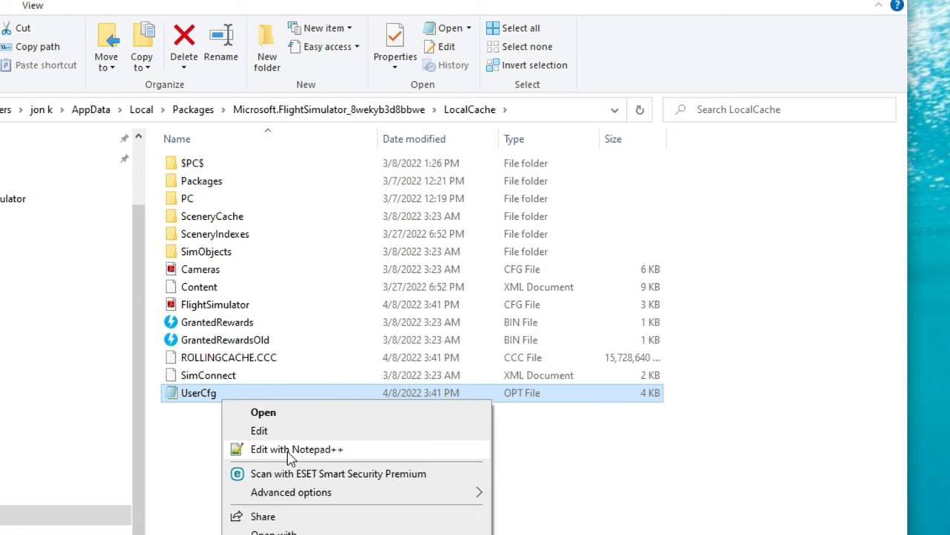
click(297, 448)
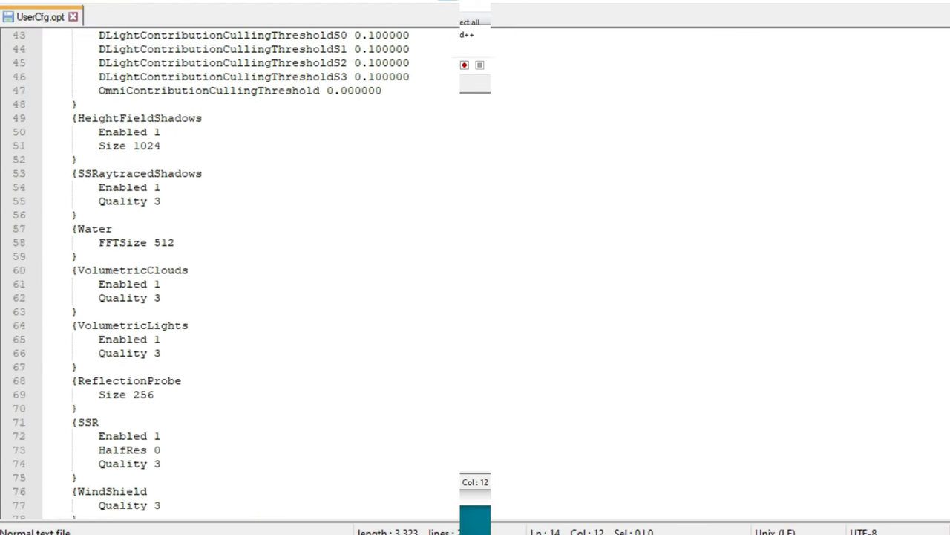
- Scroll down to the GraphicsVR PostProcess section to zero EyeAdaptation through Vignette
scroll(down, 3)
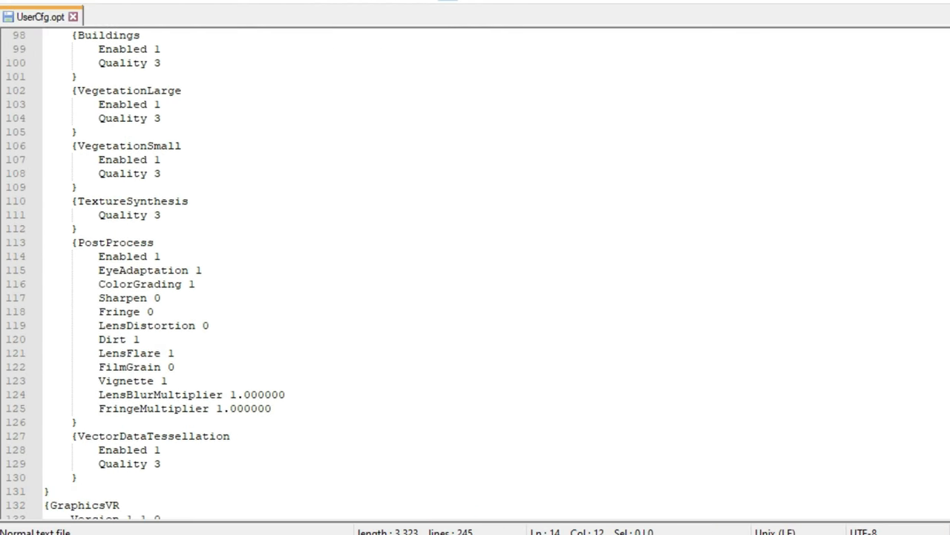
mouse_move(745, 240)
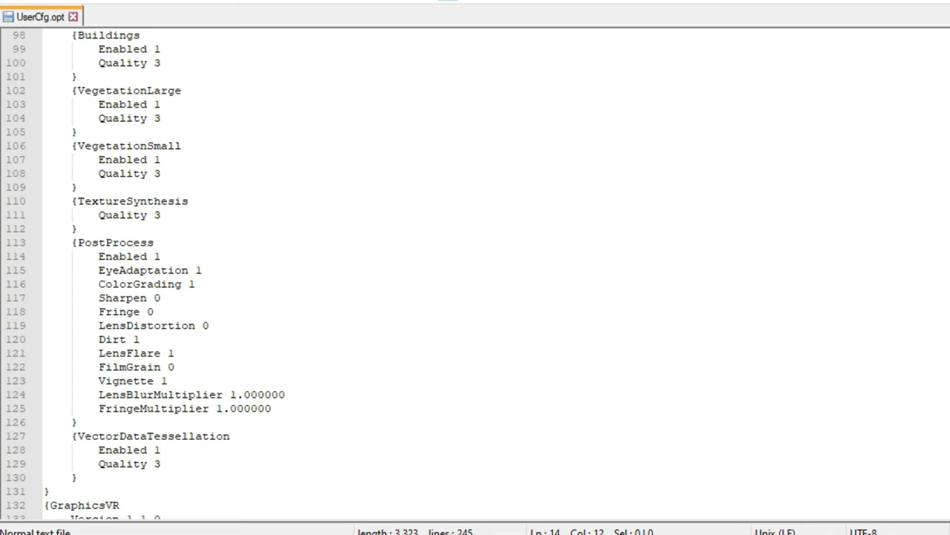
scroll(down, 3)
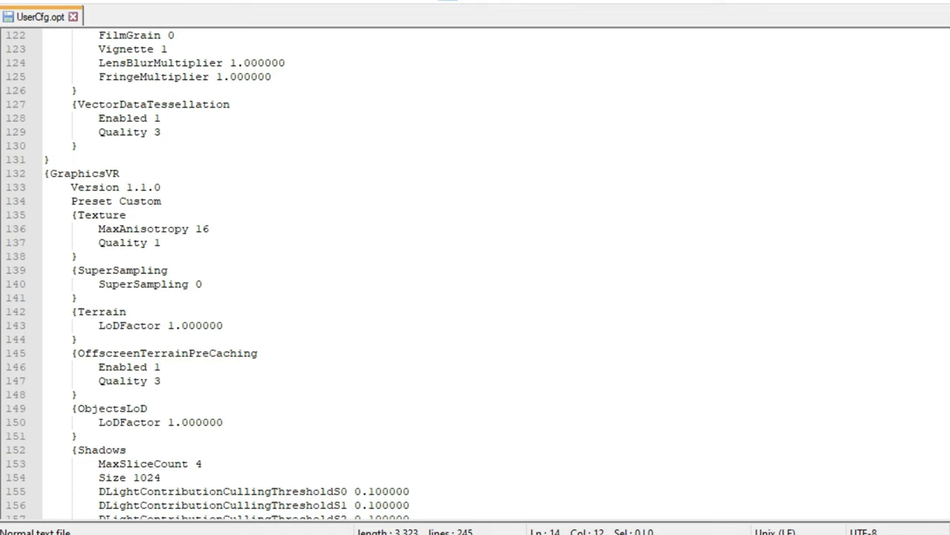
scroll(down, 3)
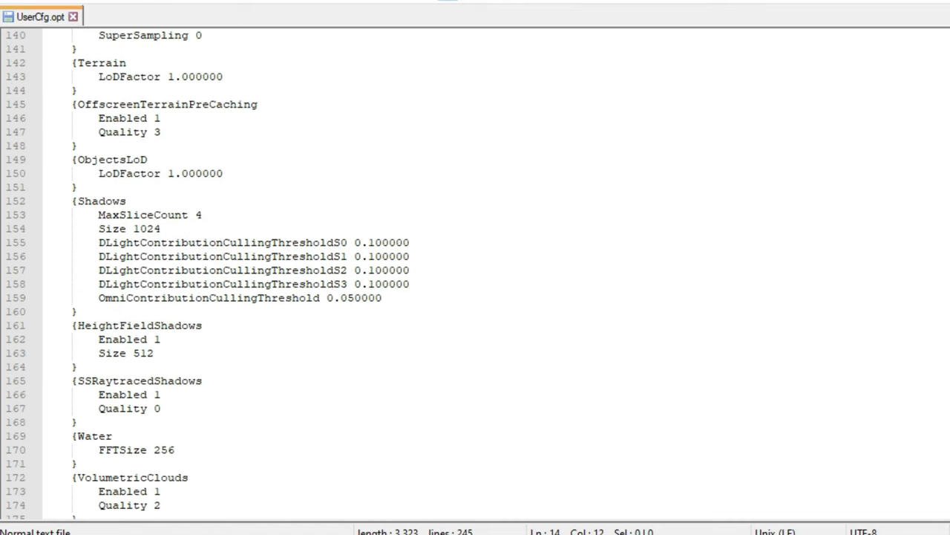
scroll(down, 3)
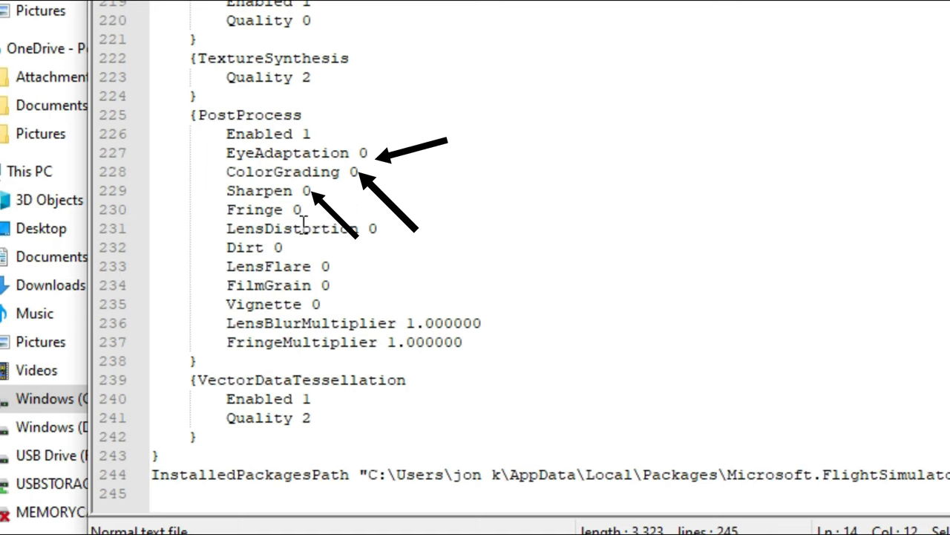
mouse_move(416, 181)
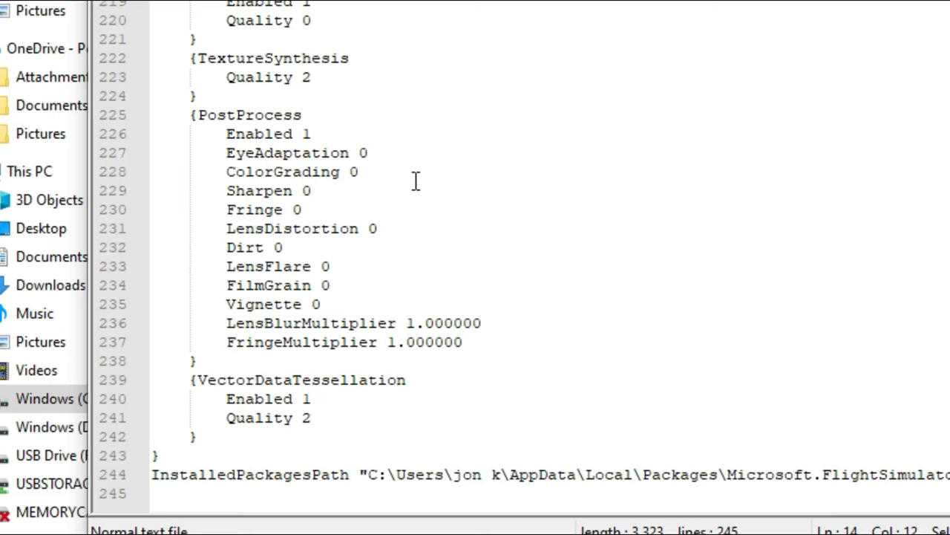
mouse_move(364, 181)
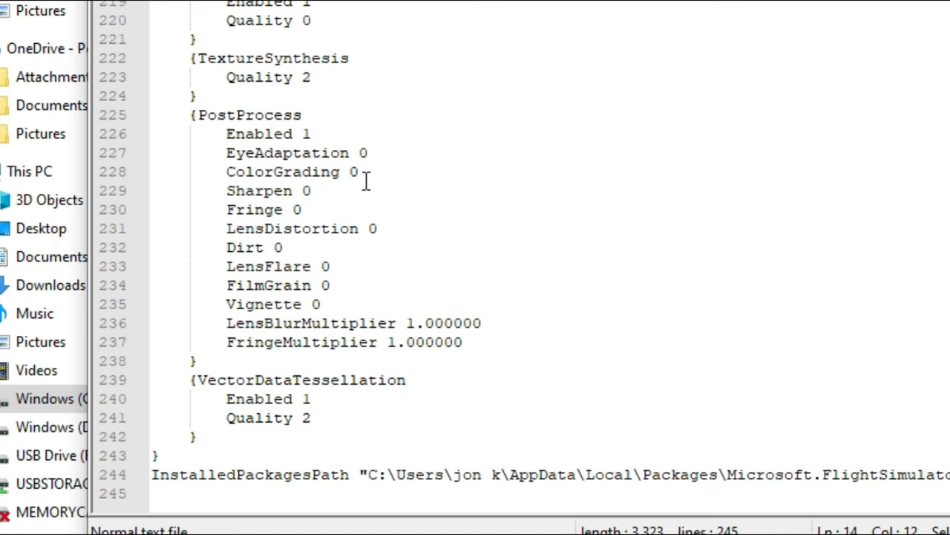
mouse_move(384, 162)
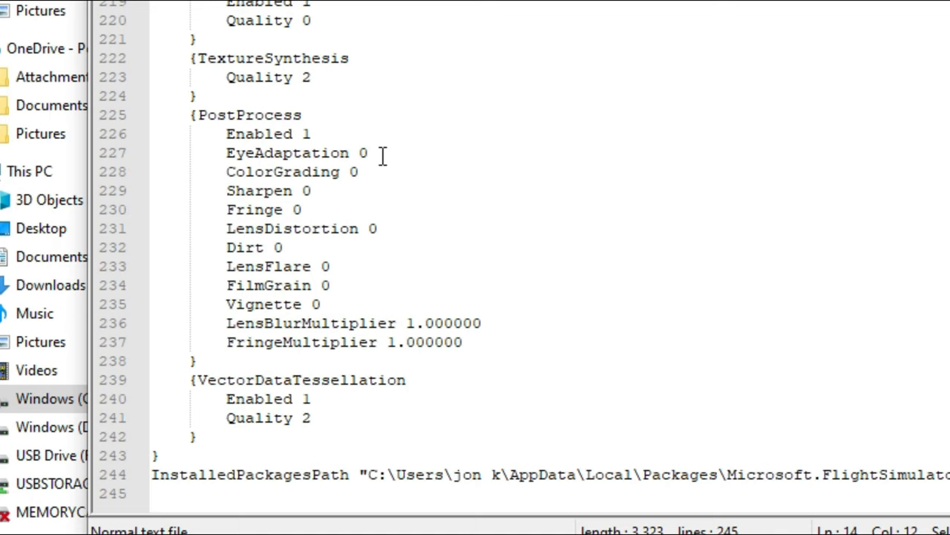
mouse_move(348, 77)
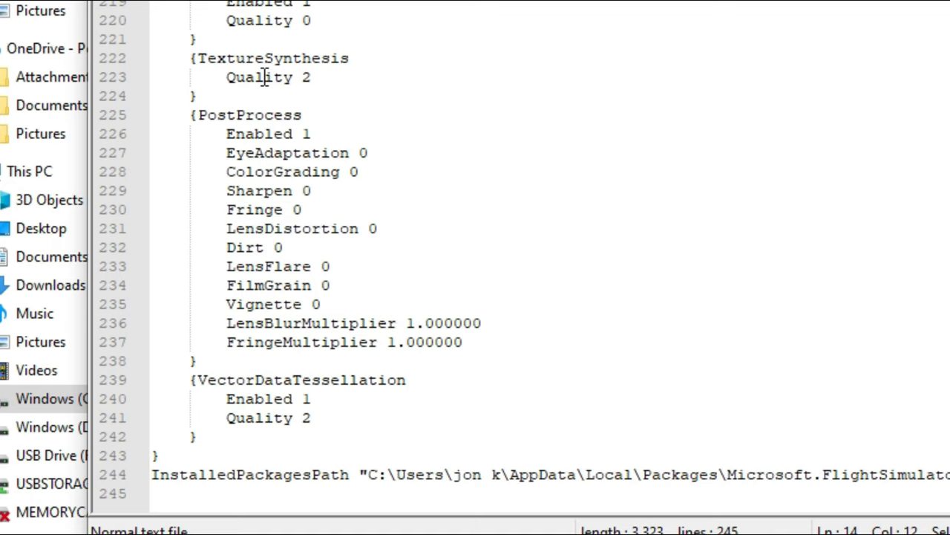
- Save UserCfg.opt and close Notepad++, returning to the LocalCache folder
click(60, 92)
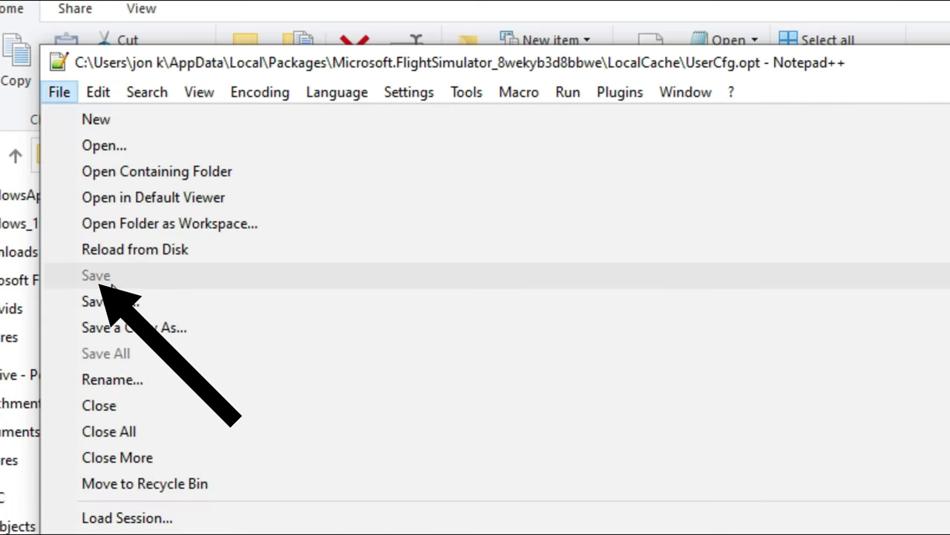
mouse_move(134, 282)
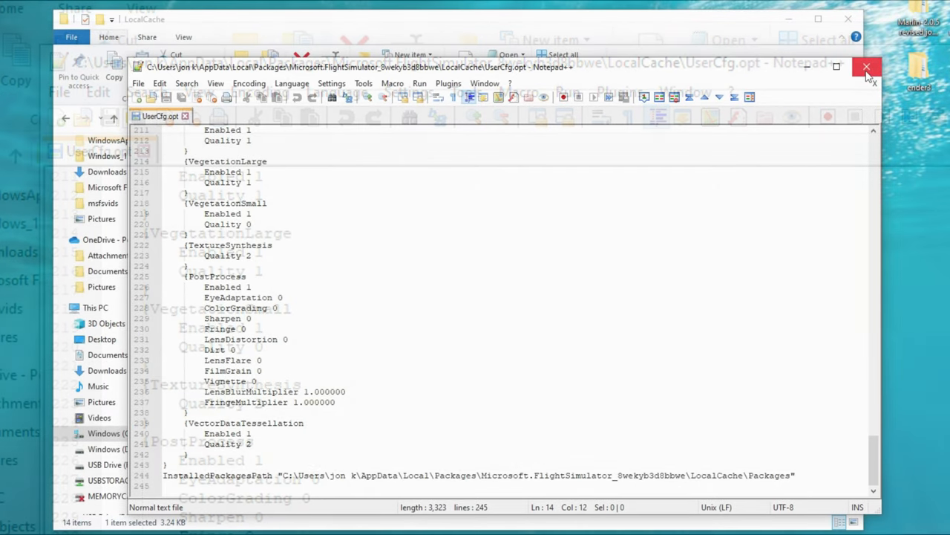
click(867, 67)
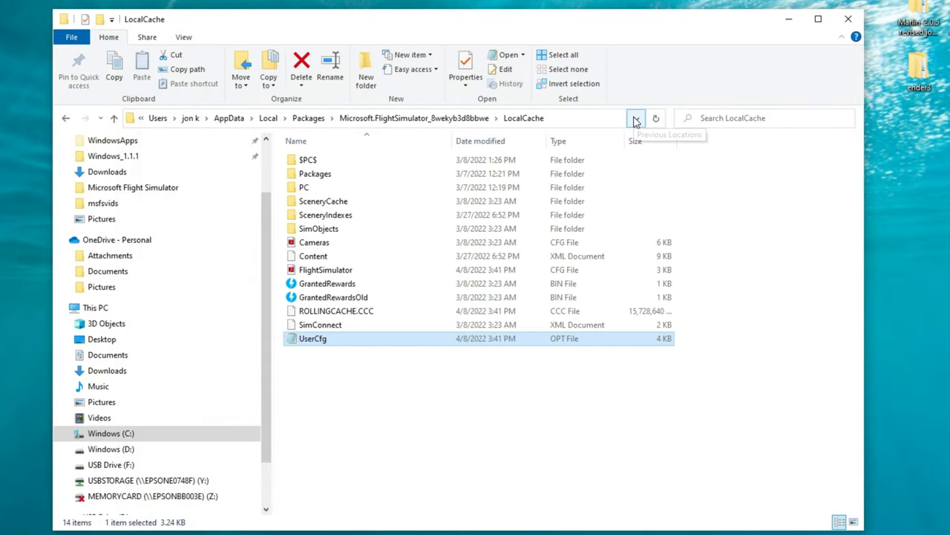
mouse_move(325, 404)
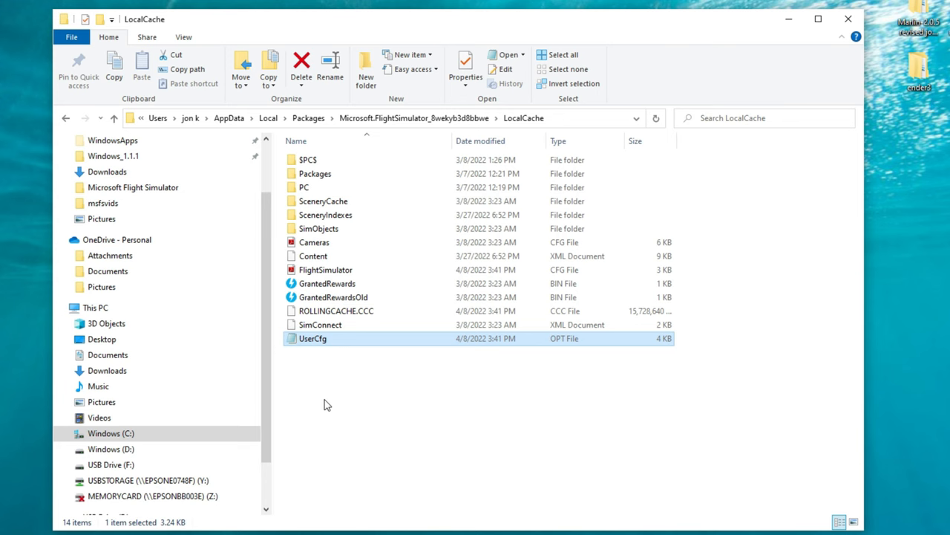
mouse_move(787, 71)
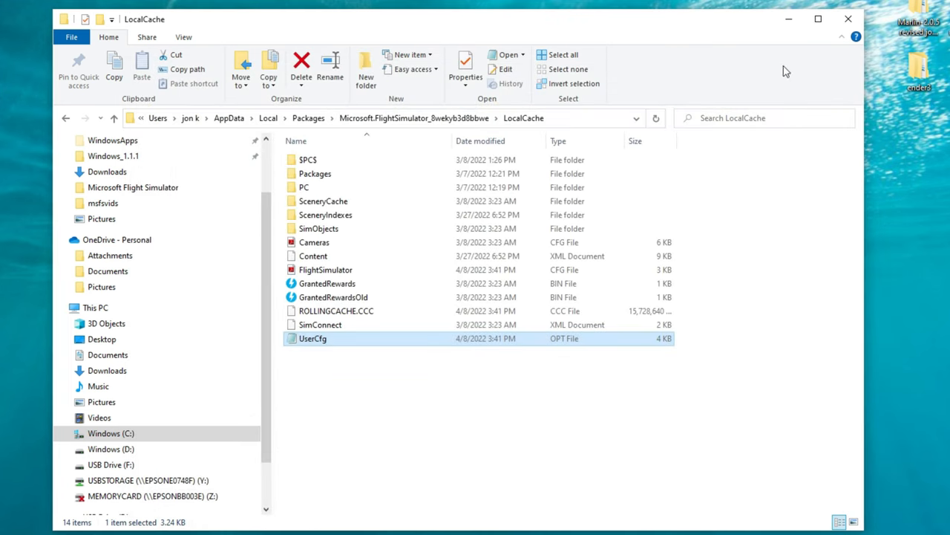
mouse_move(849, 18)
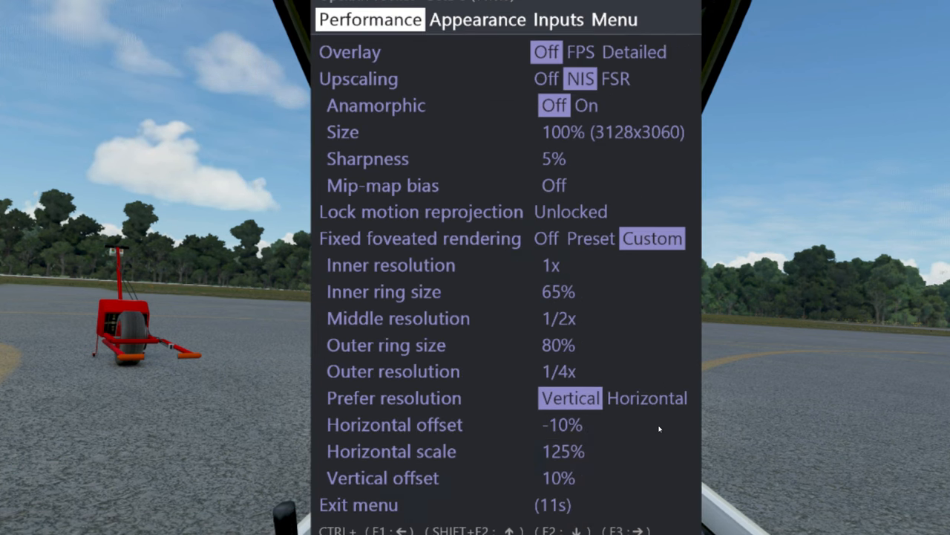
- Show the OpenXR Toolkit Appearance page with brightness, contrast and field of view
click(478, 19)
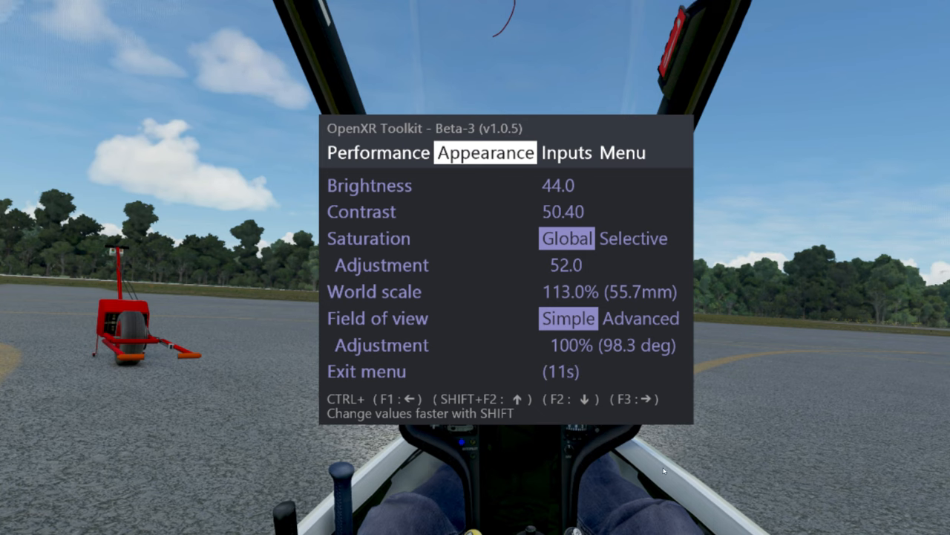
mouse_move(784, 474)
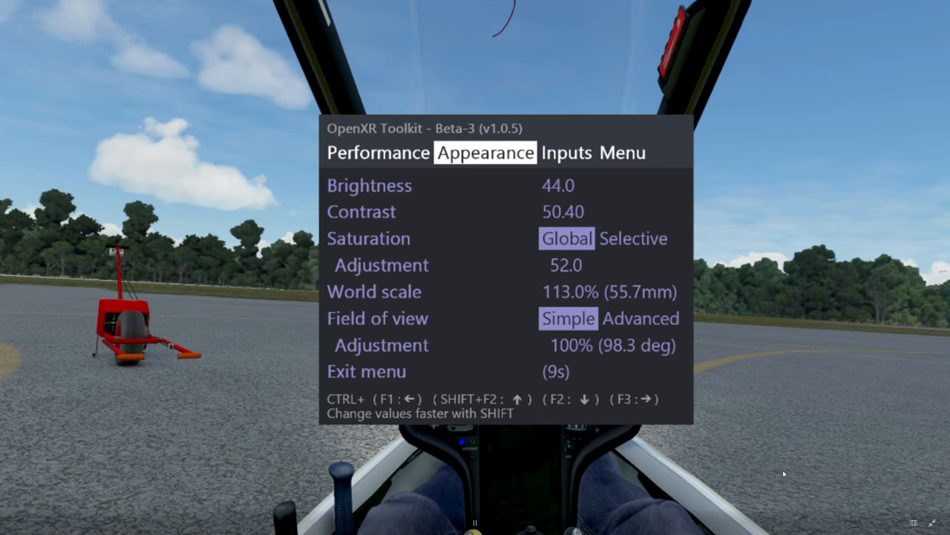